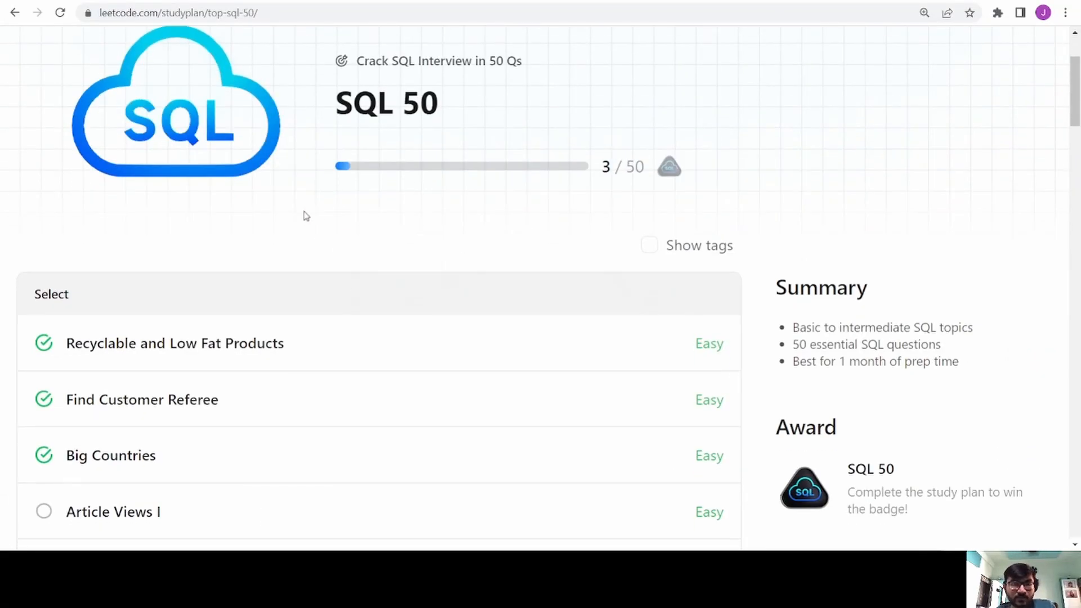
{"action": "mouse_move", "coordinate": [492, 174]}
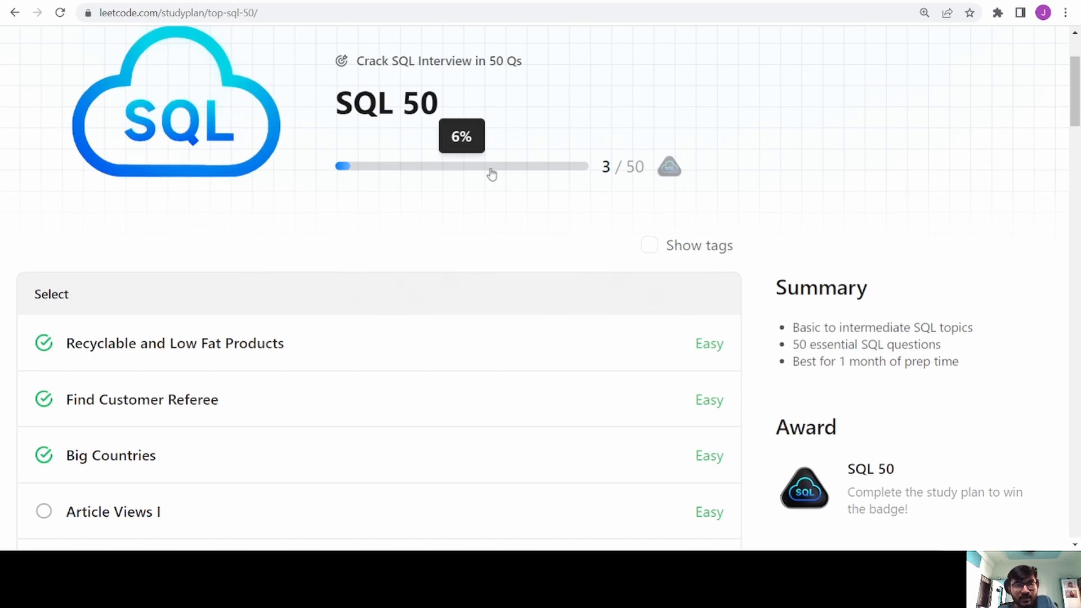
- Open Article Views I from the SQL 50 list and read its Views table and examples
{"action": "scroll", "scroll_direction": "down", "scroll_amount": 3}
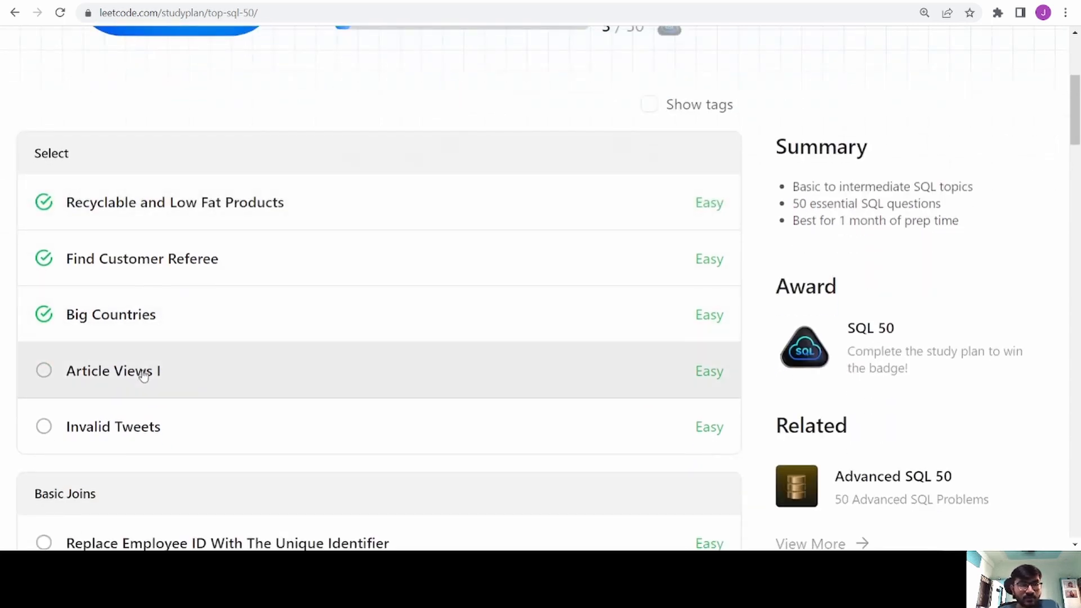
{"action": "left_click", "coordinate": [113, 372]}
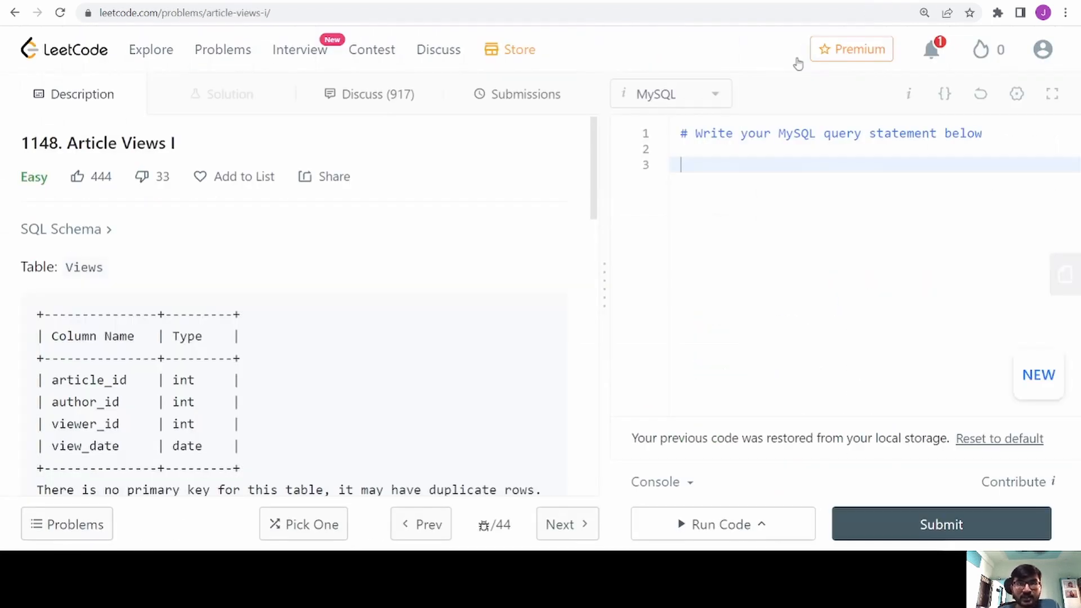
{"action": "mouse_move", "coordinate": [127, 284]}
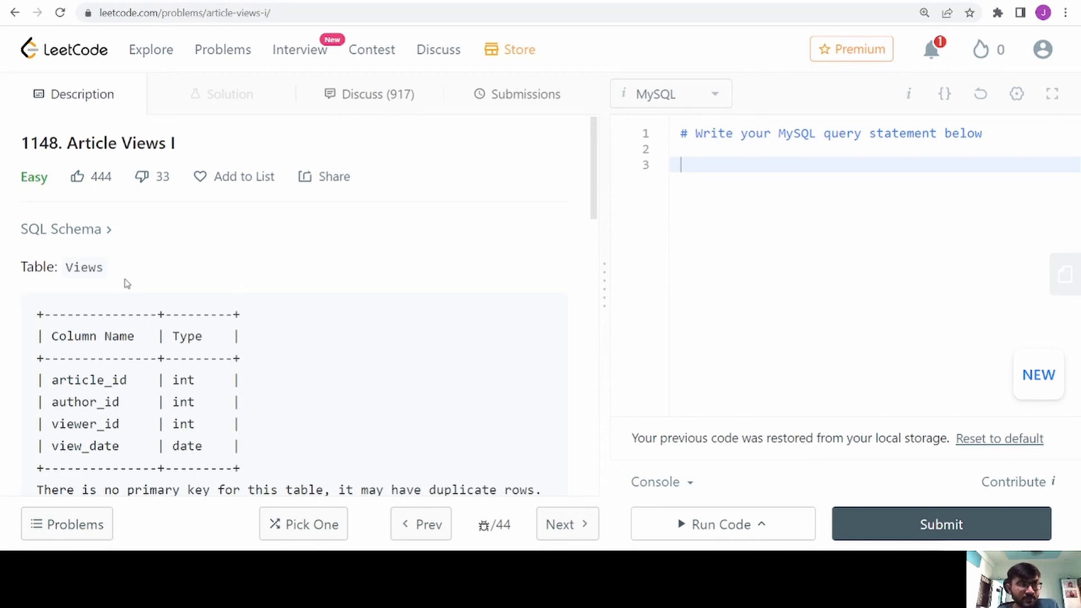
{"action": "scroll", "scroll_direction": "down", "scroll_amount": 3}
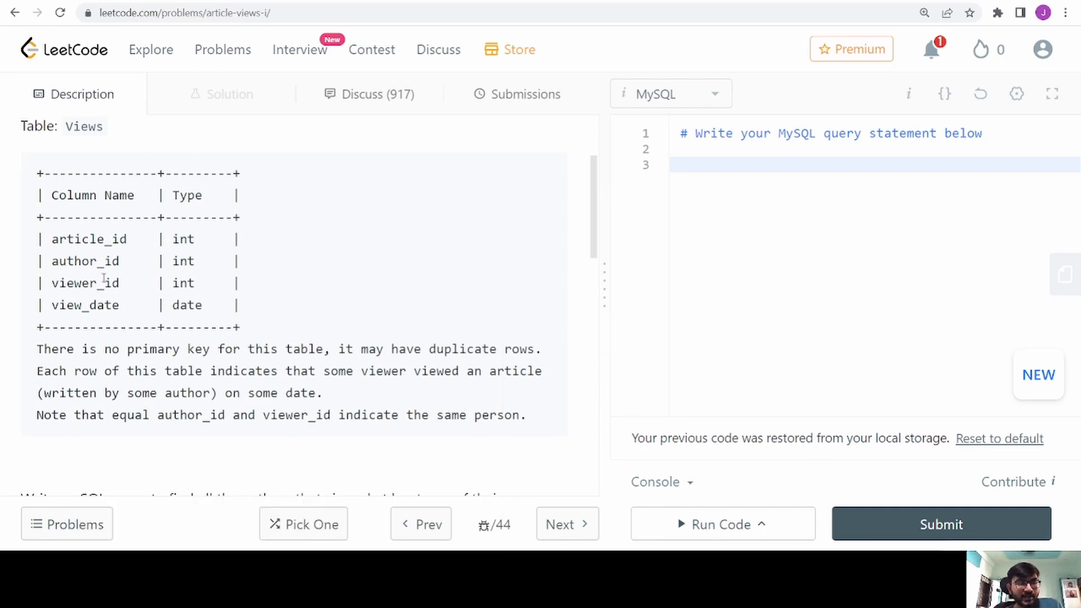
{"action": "mouse_move", "coordinate": [106, 317]}
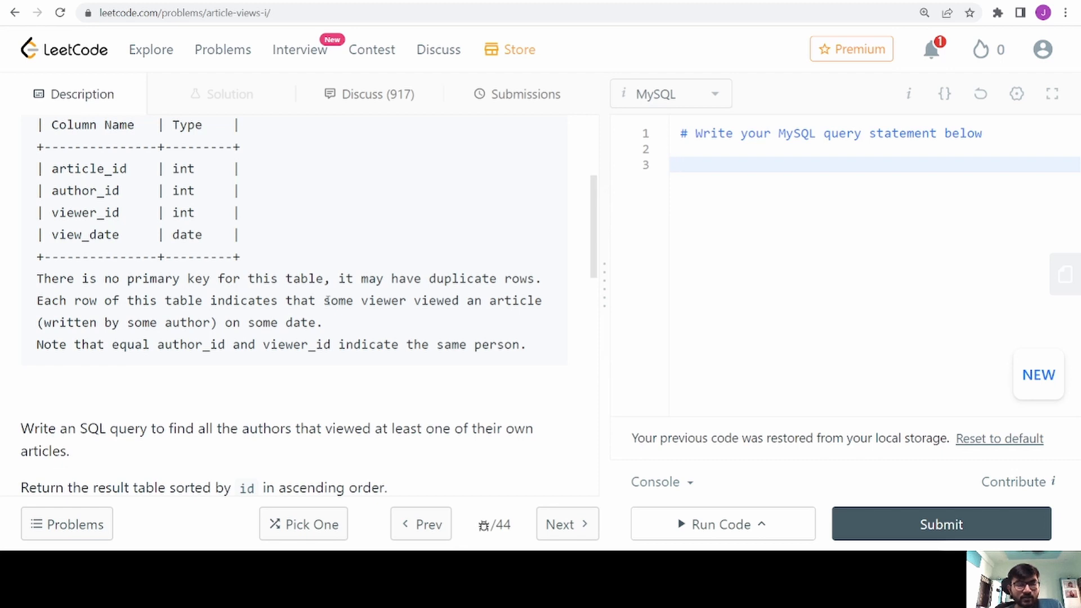
{"action": "left_click", "coordinate": [683, 164]}
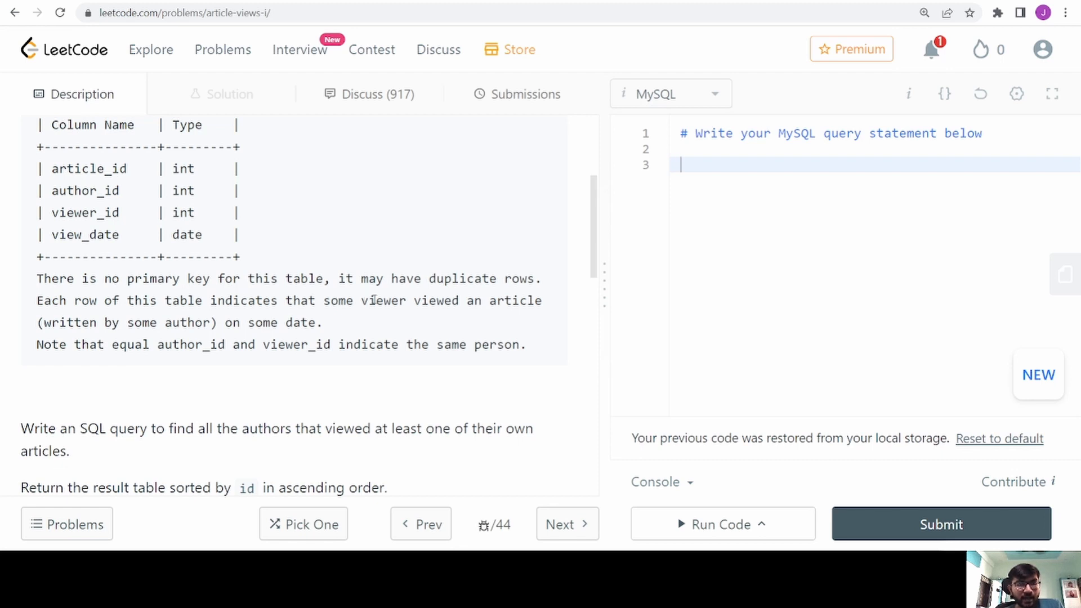
{"action": "scroll", "scroll_direction": "down", "scroll_amount": 3}
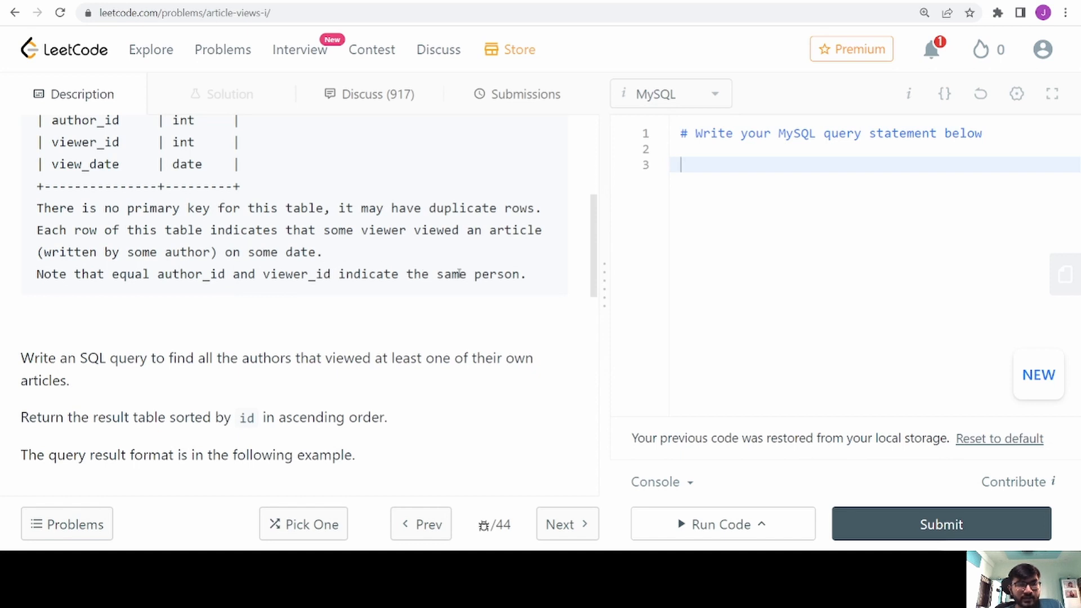
{"action": "scroll", "scroll_direction": "down", "scroll_amount": 3}
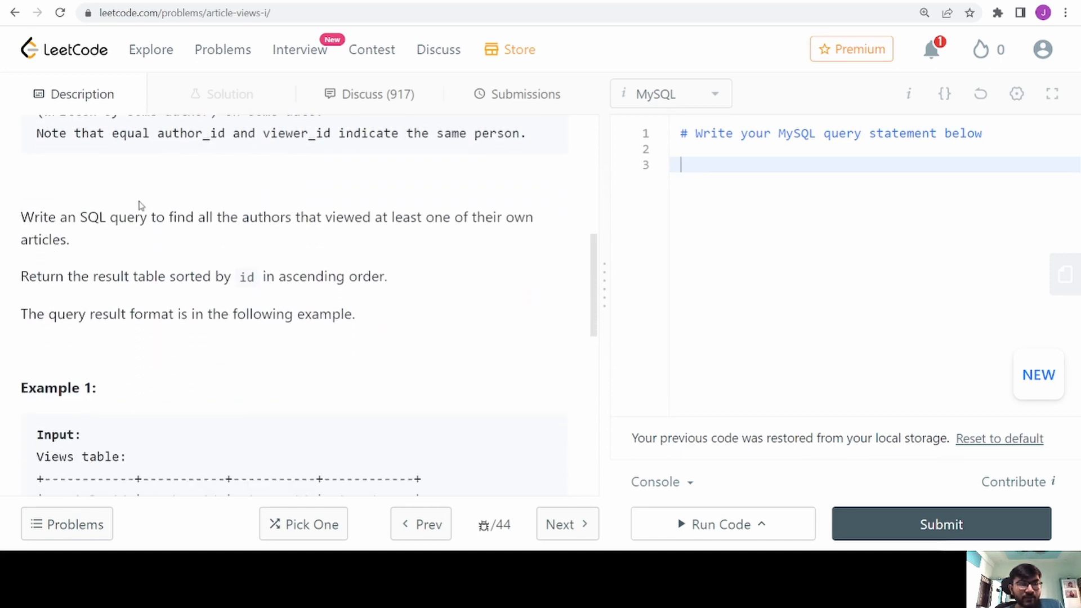
{"action": "mouse_move", "coordinate": [359, 233]}
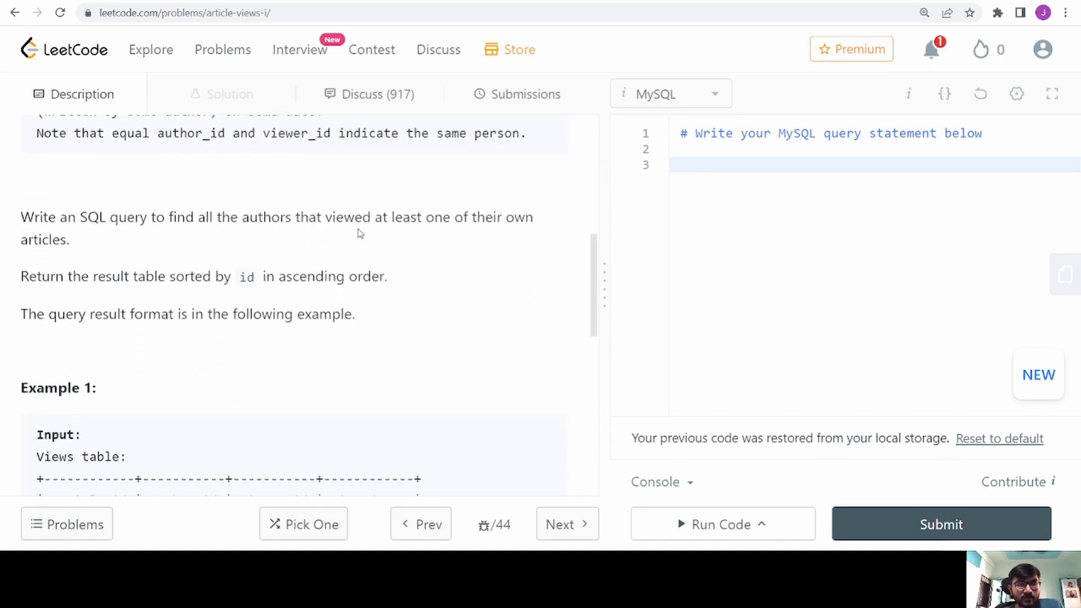
{"action": "mouse_move", "coordinate": [281, 202]}
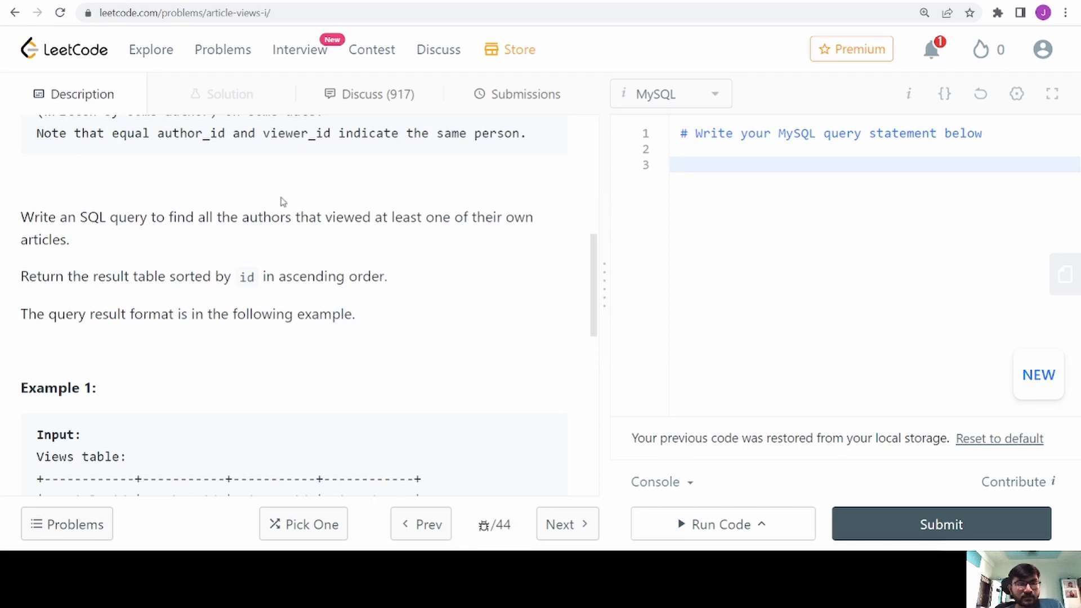
{"action": "scroll", "scroll_direction": "down", "scroll_amount": 3}
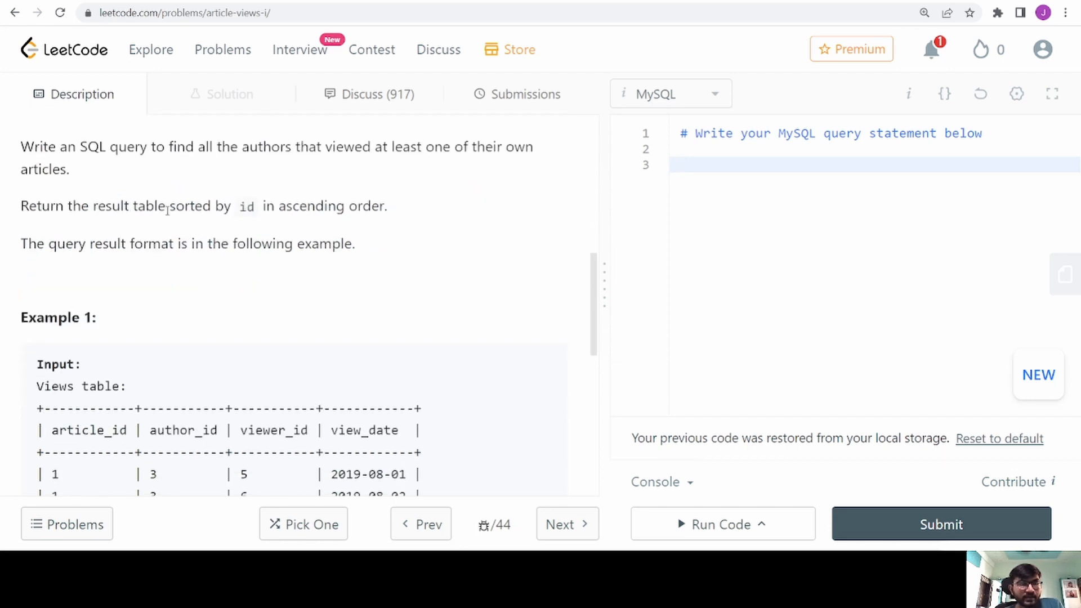
{"action": "scroll", "scroll_direction": "down", "scroll_amount": 3}
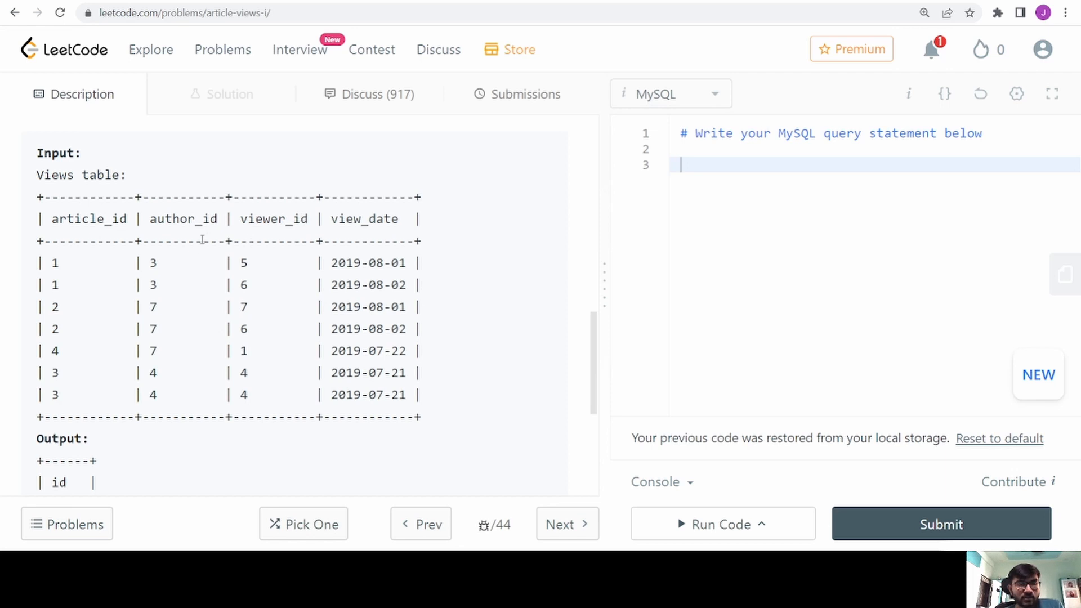
{"action": "mouse_move", "coordinate": [156, 347]}
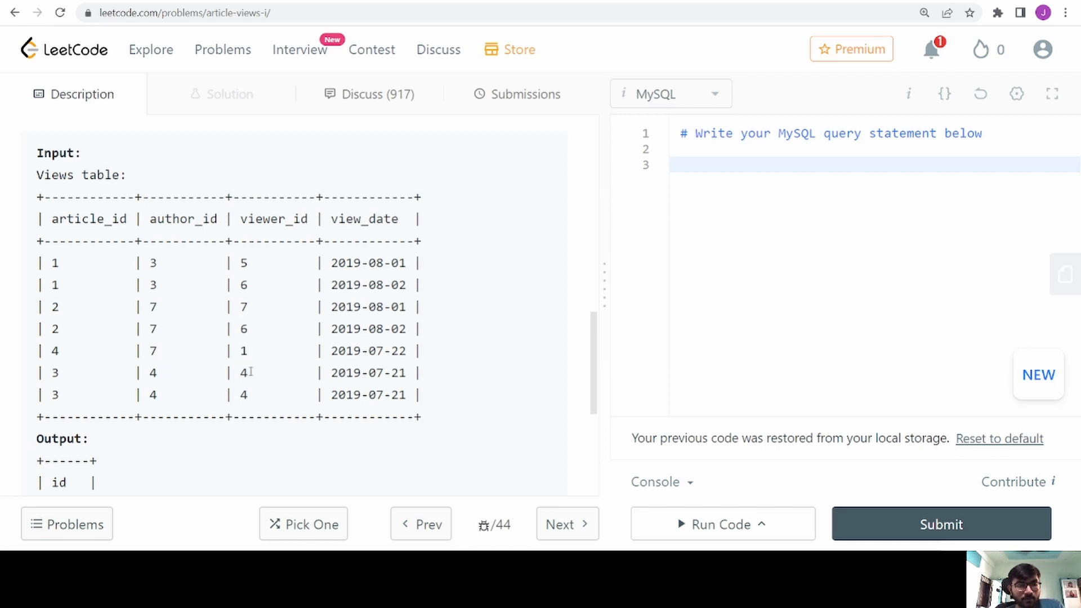
{"action": "double_click", "coordinate": [150, 373]}
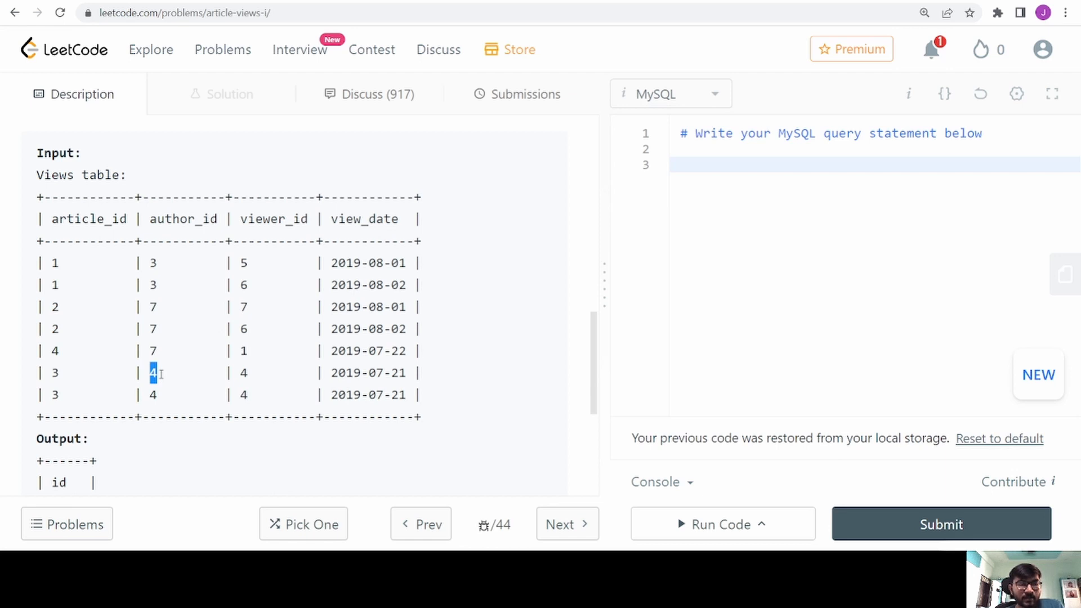
{"action": "mouse_move", "coordinate": [231, 372]}
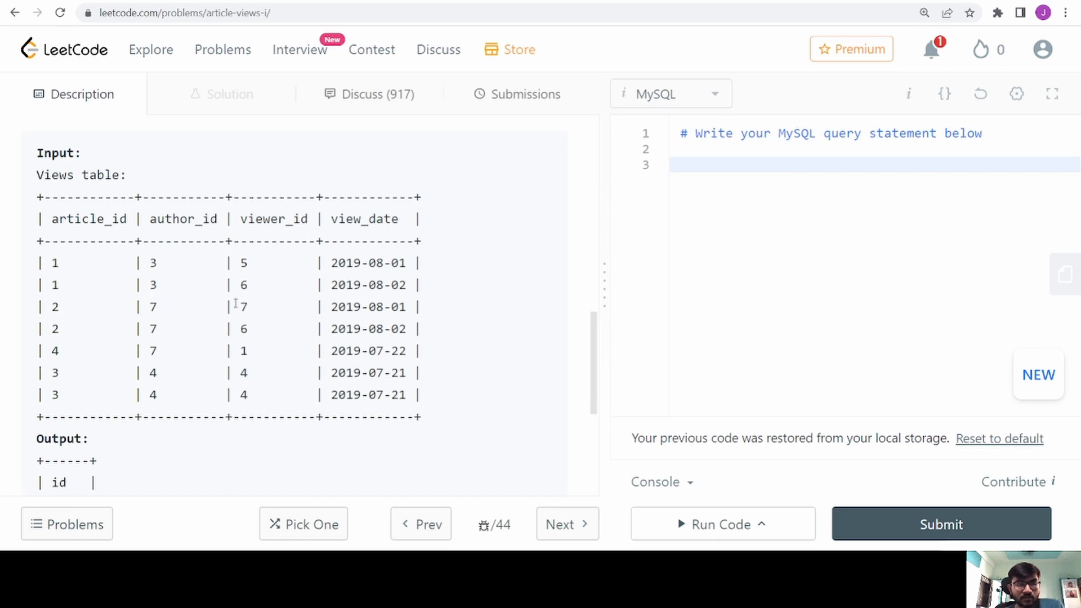
{"action": "scroll", "scroll_direction": "down", "scroll_amount": 3}
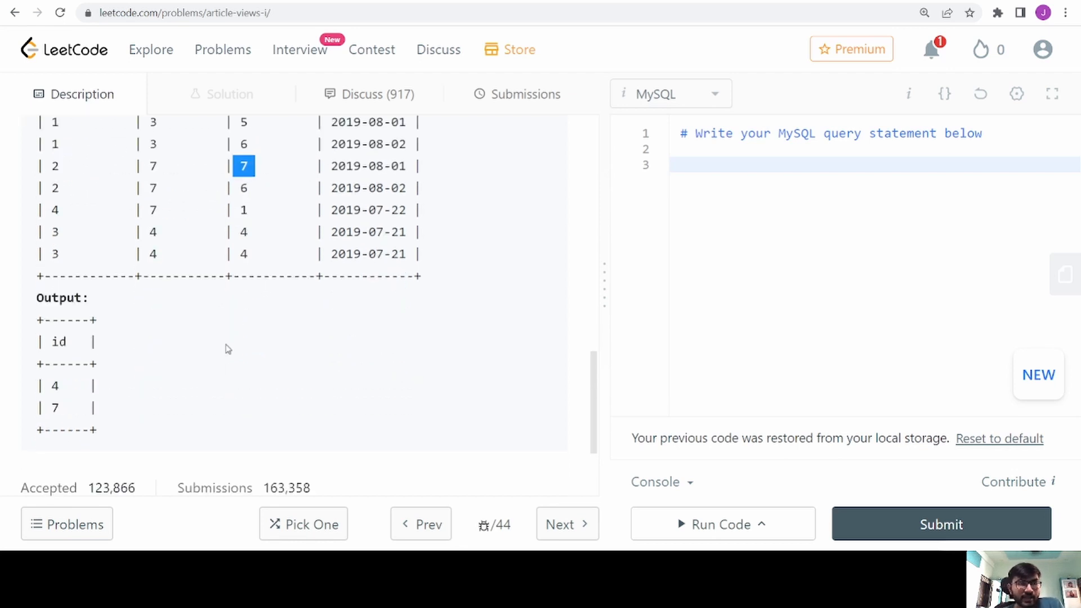
{"action": "scroll", "scroll_direction": "up", "scroll_amount": 3}
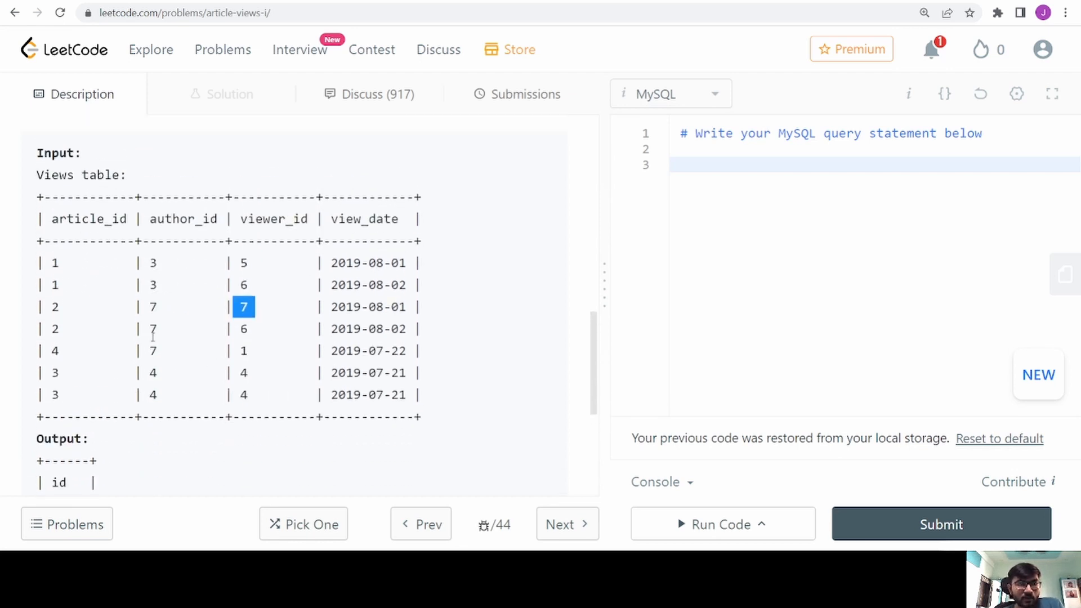
{"action": "double_click", "coordinate": [182, 218]}
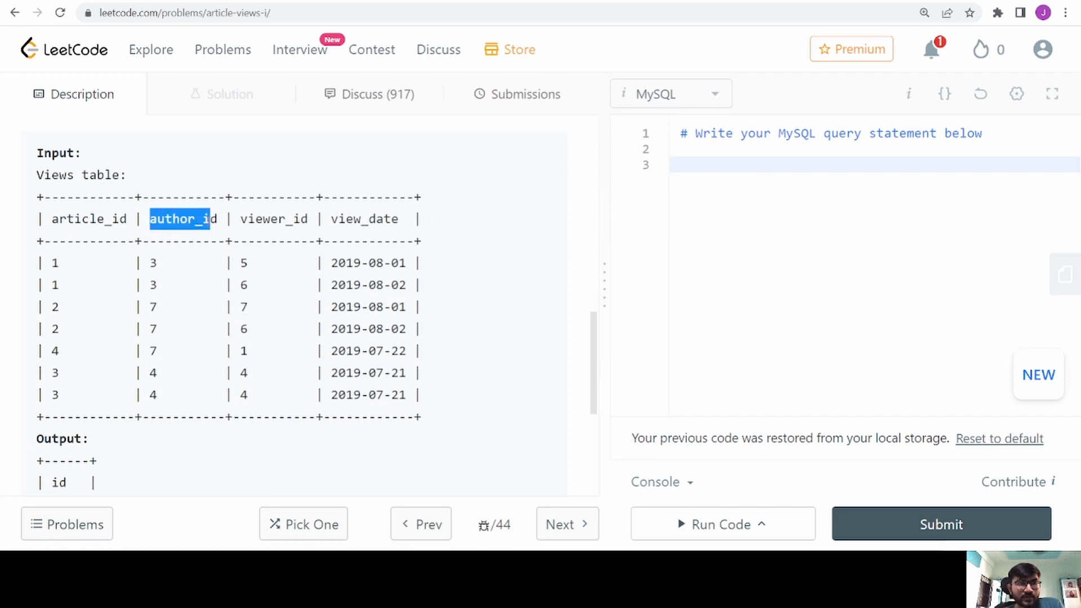
{"action": "scroll", "scroll_direction": "up", "scroll_amount": 3}
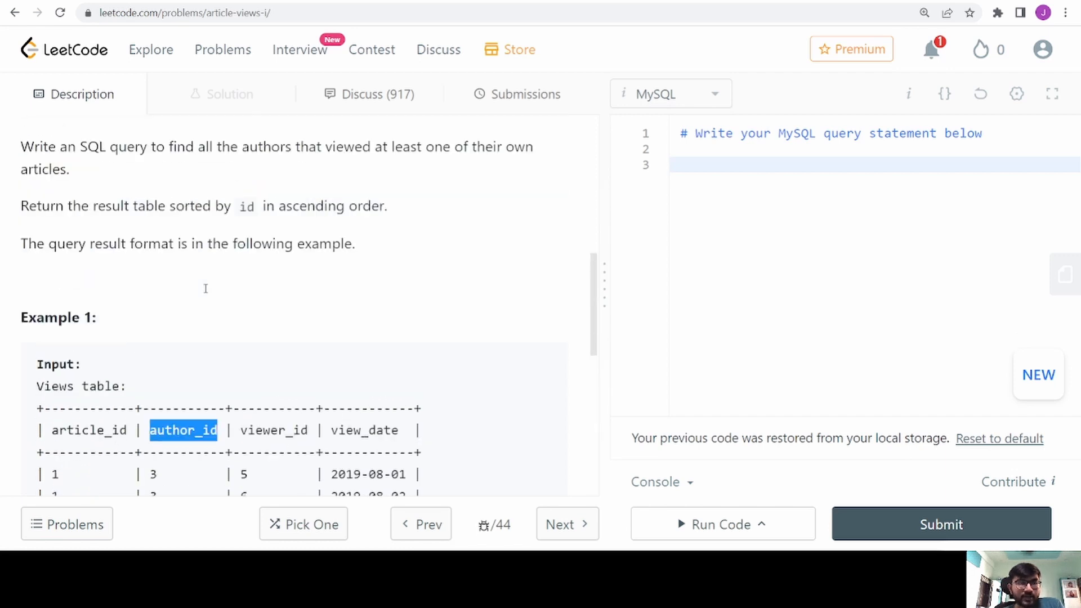
{"action": "scroll", "scroll_direction": "down", "scroll_amount": 3}
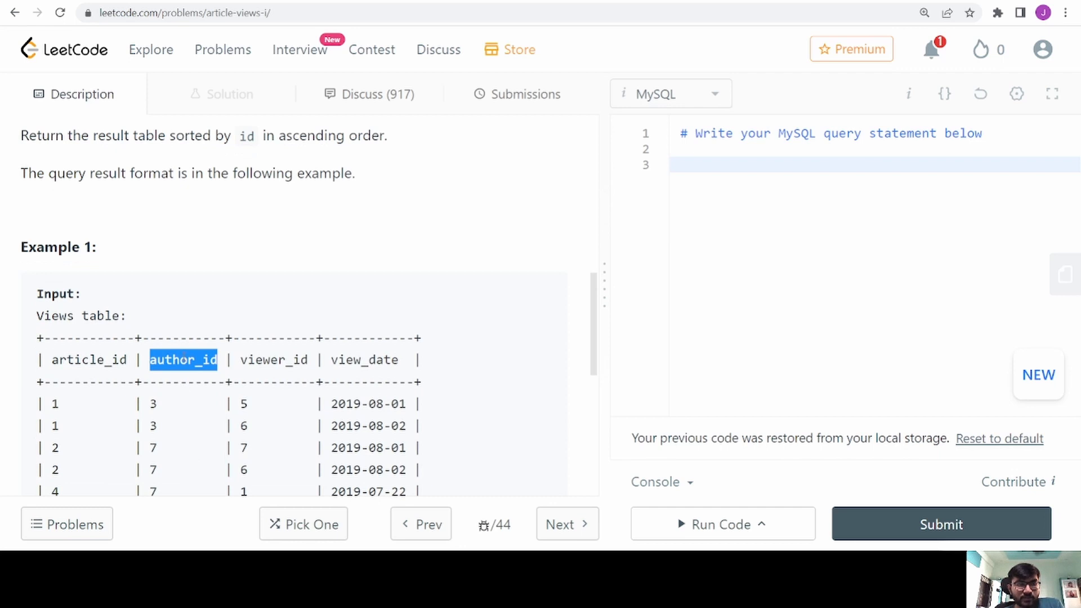
{"action": "double_click", "coordinate": [245, 135]}
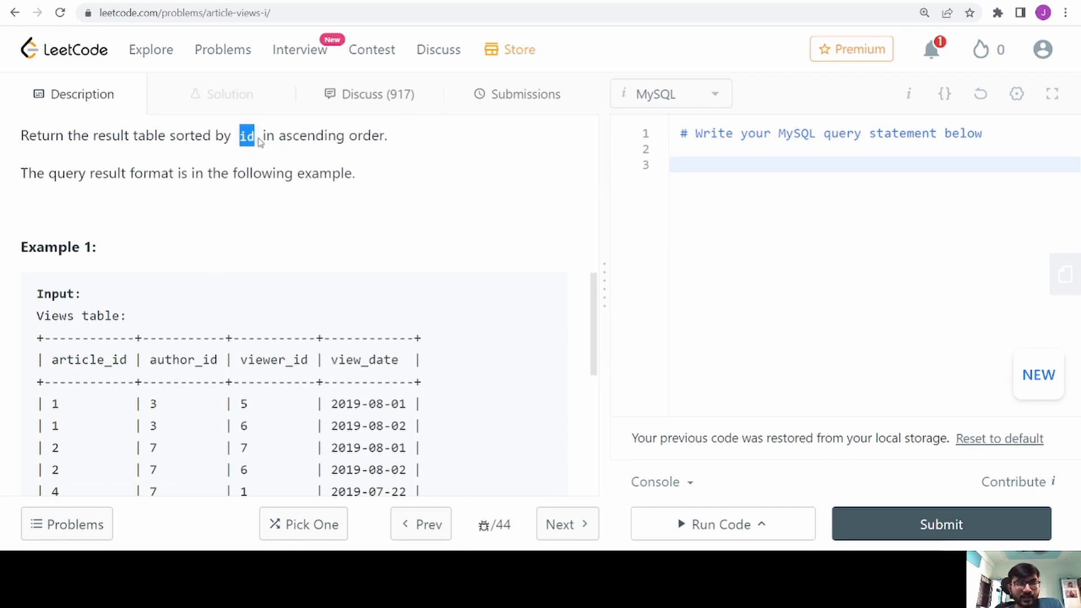
{"action": "scroll", "scroll_direction": "down", "scroll_amount": 3}
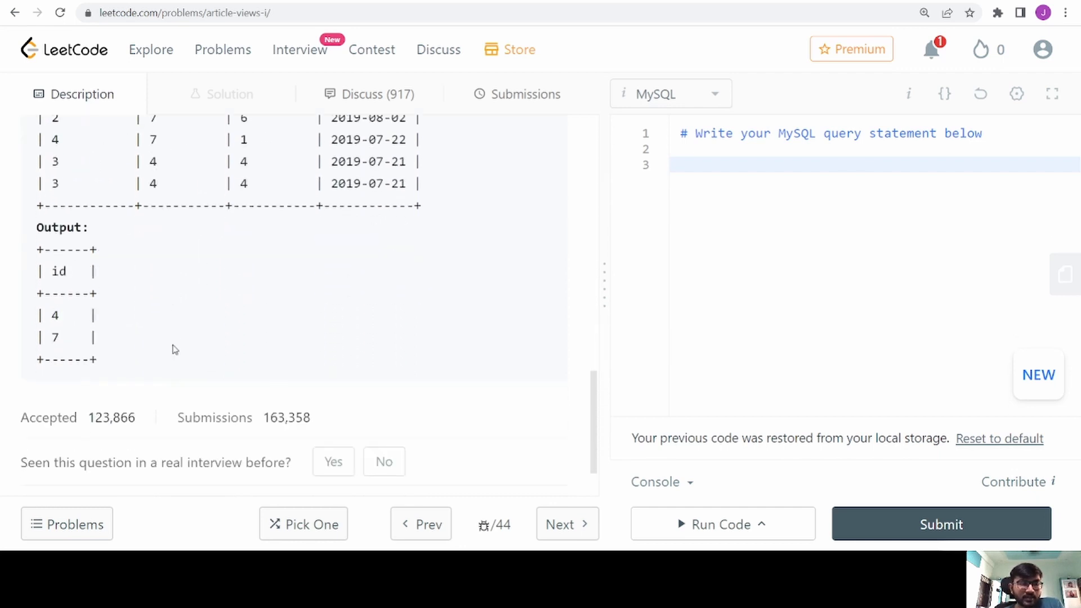
{"action": "scroll", "scroll_direction": "up", "scroll_amount": 3}
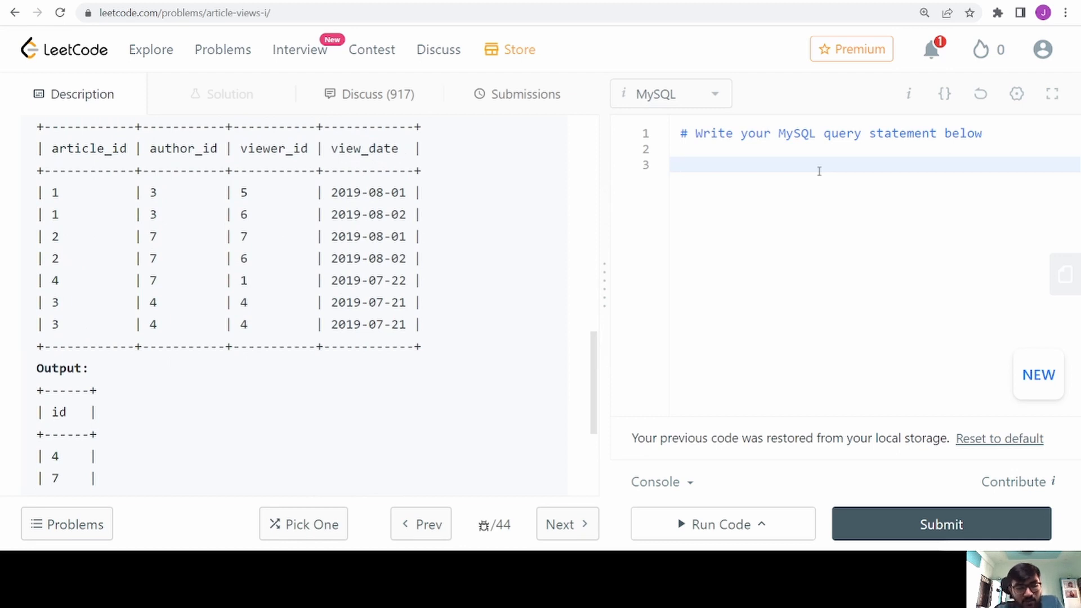
- Write the SELECT DISTINCT author_id AS id FROM Views part of the query
{"action": "type", "text": "SELECT UT"}
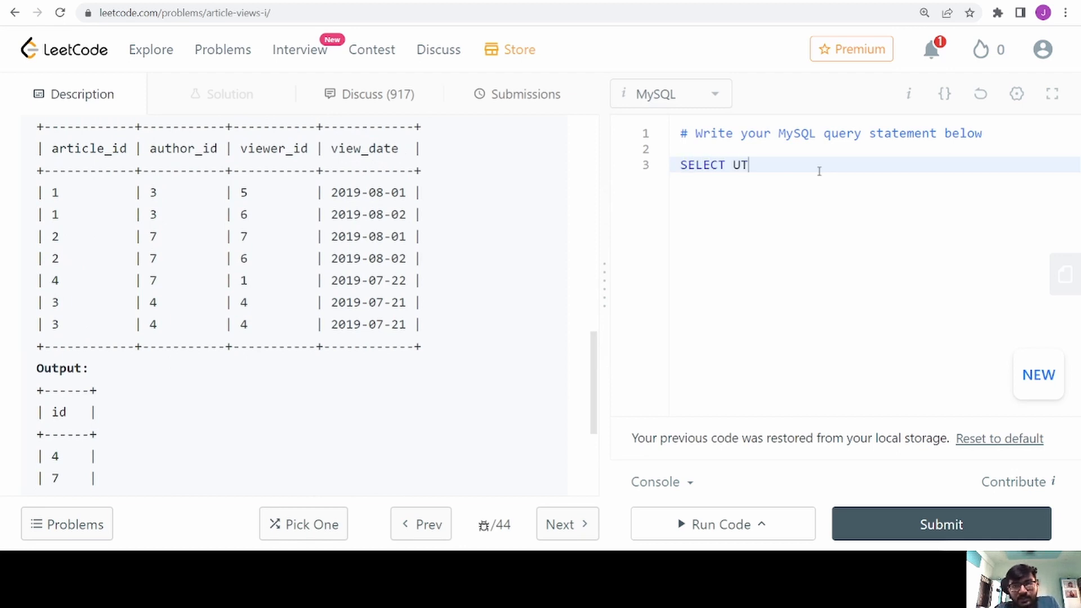
{"action": "type", "text": "ISTINCT"}
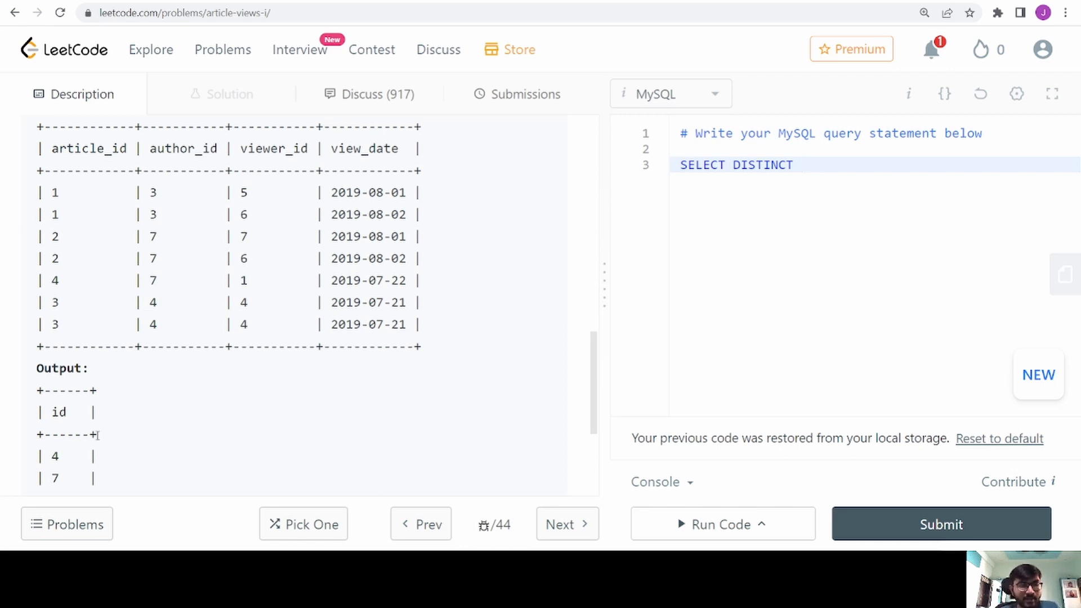
{"action": "scroll", "scroll_direction": "down", "scroll_amount": 3}
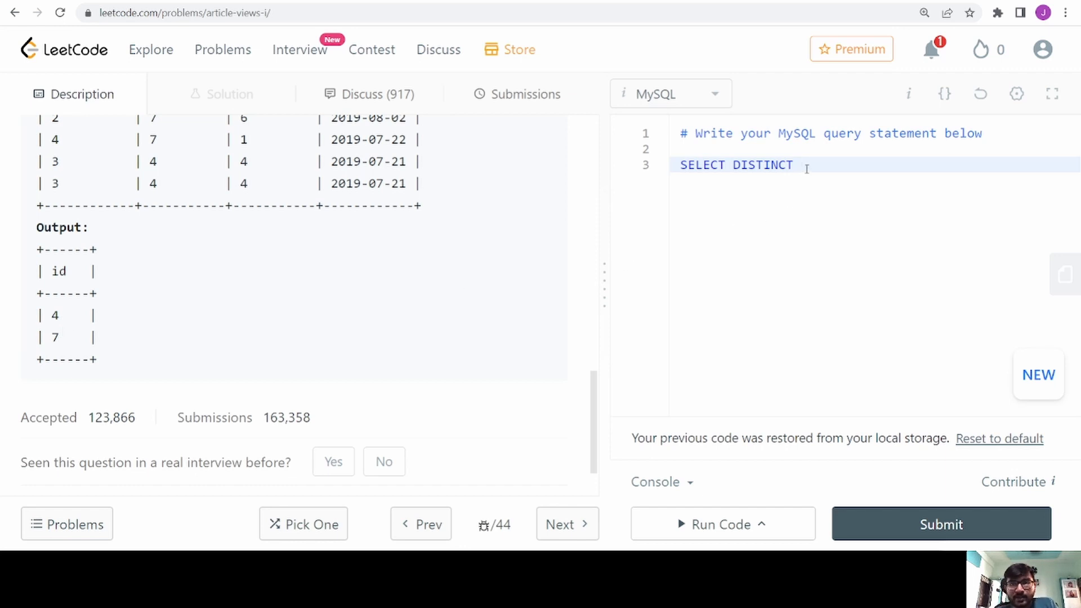
{"action": "type", "text": "AUTHOR"}
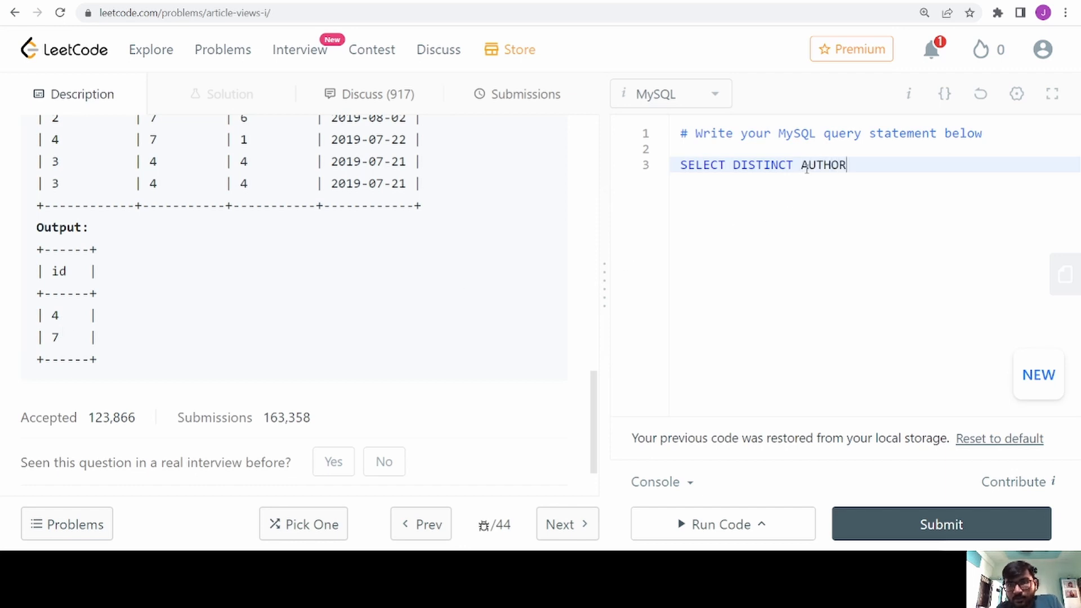
{"action": "type", "text": "_ID AS IS"}
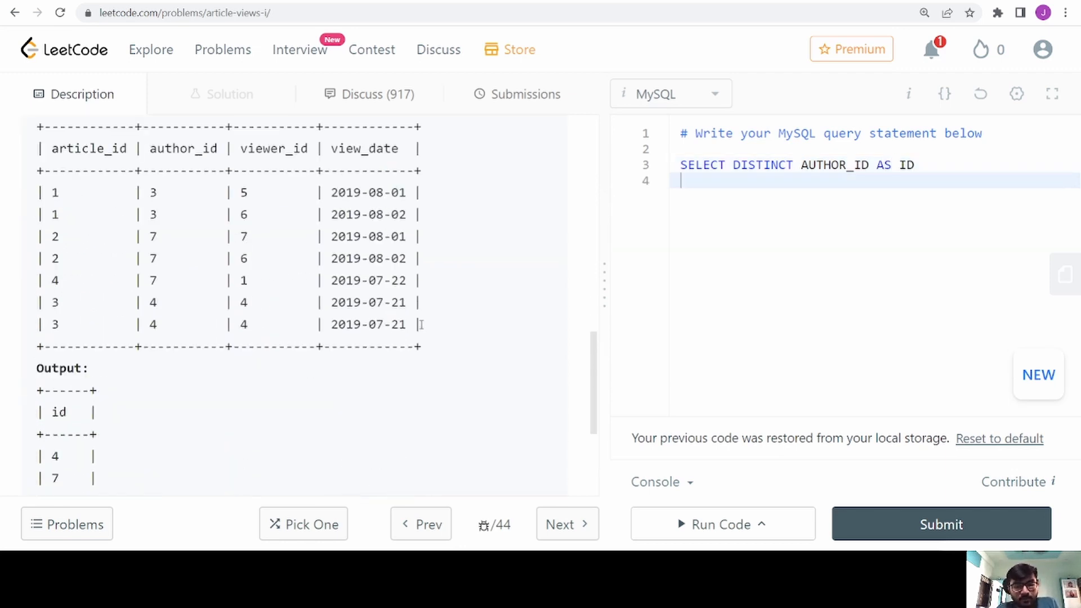
{"action": "type", "text": "FROM VIEWS"}
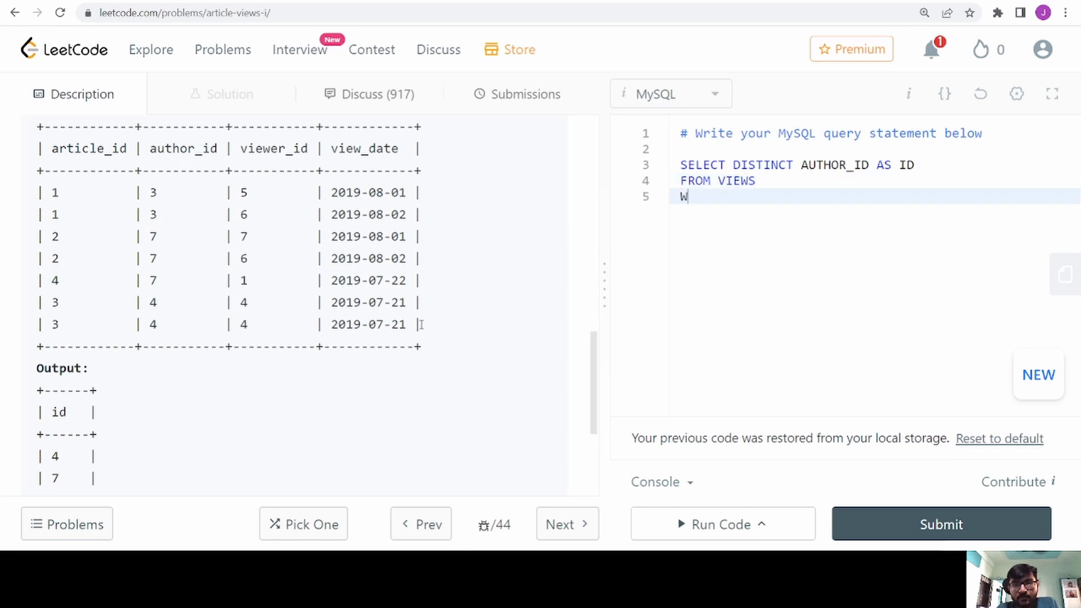
- Add WHERE author_id = viewer_id and ORDER BY author_id to finish the query
{"action": "type", "text": "HERE AUTOPR"}
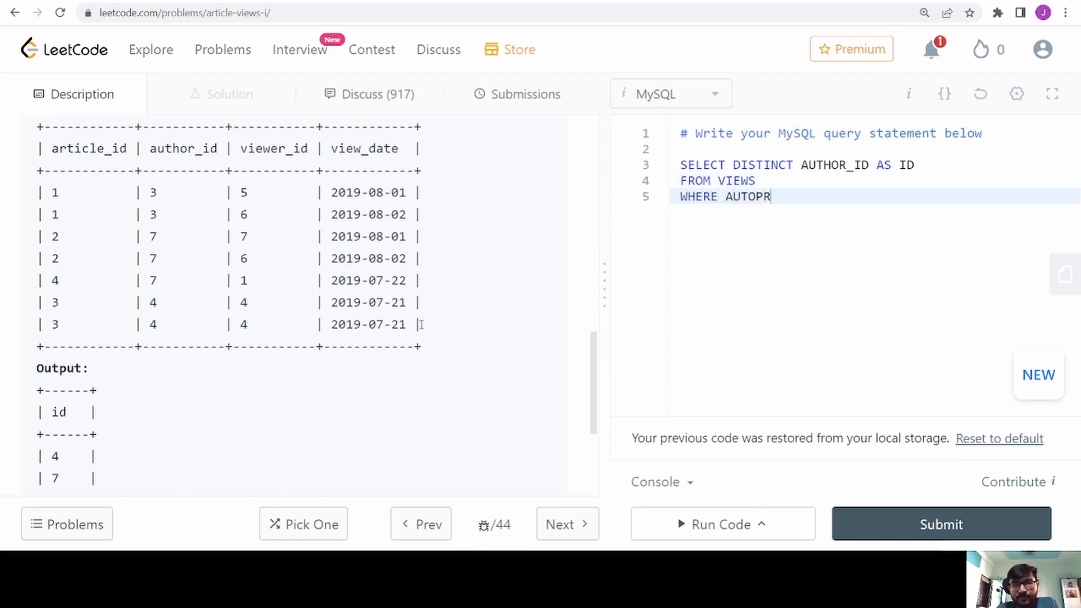
{"action": "type", "text": "AUTHOR_I"}
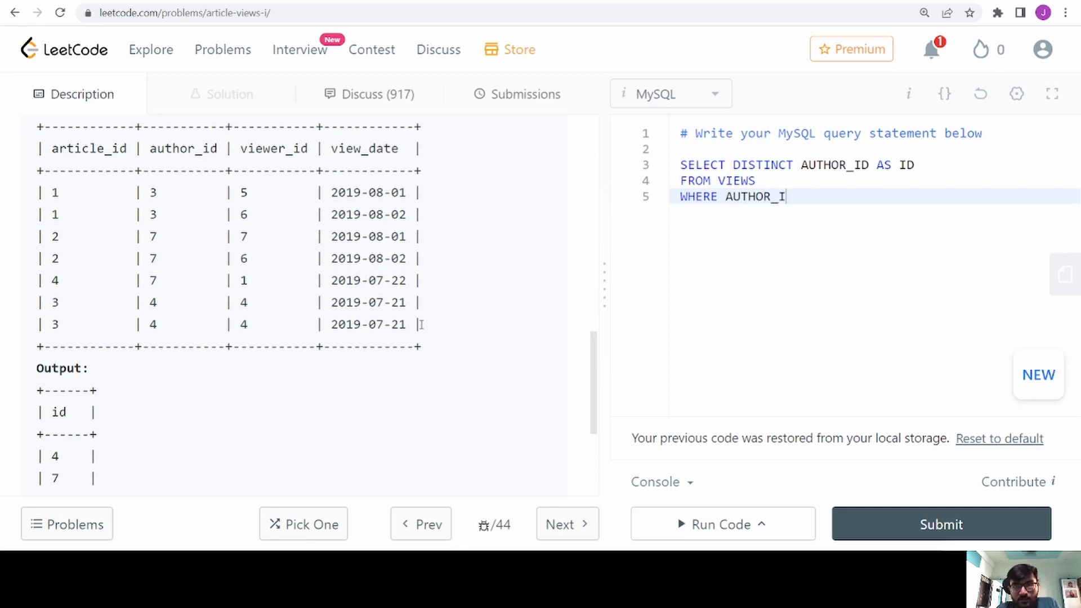
{"action": "type", "text": "=VI"}
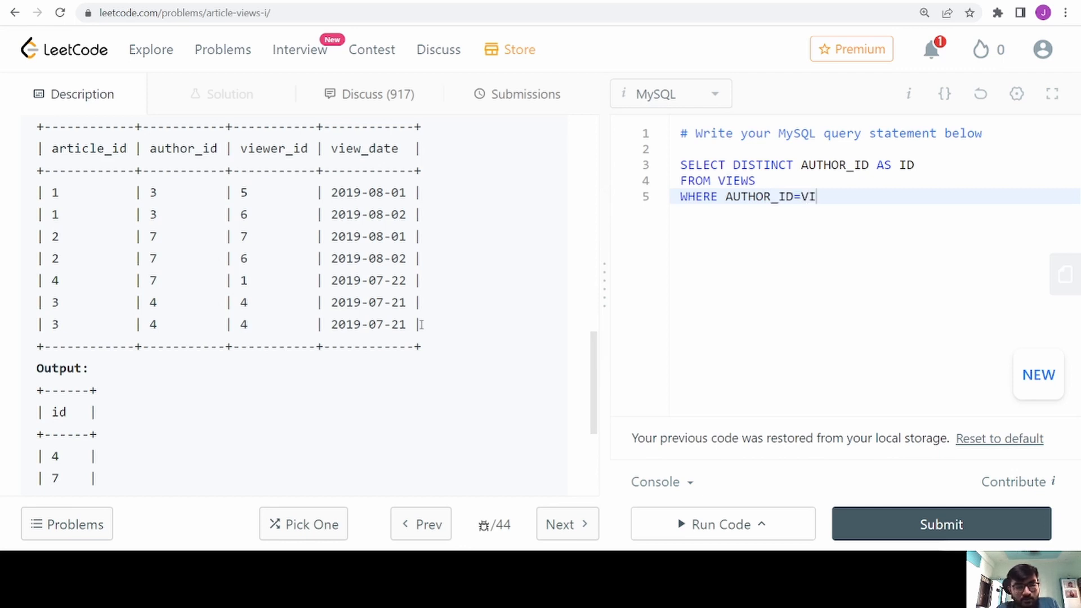
{"action": "type", "text": "EWER_ID"}
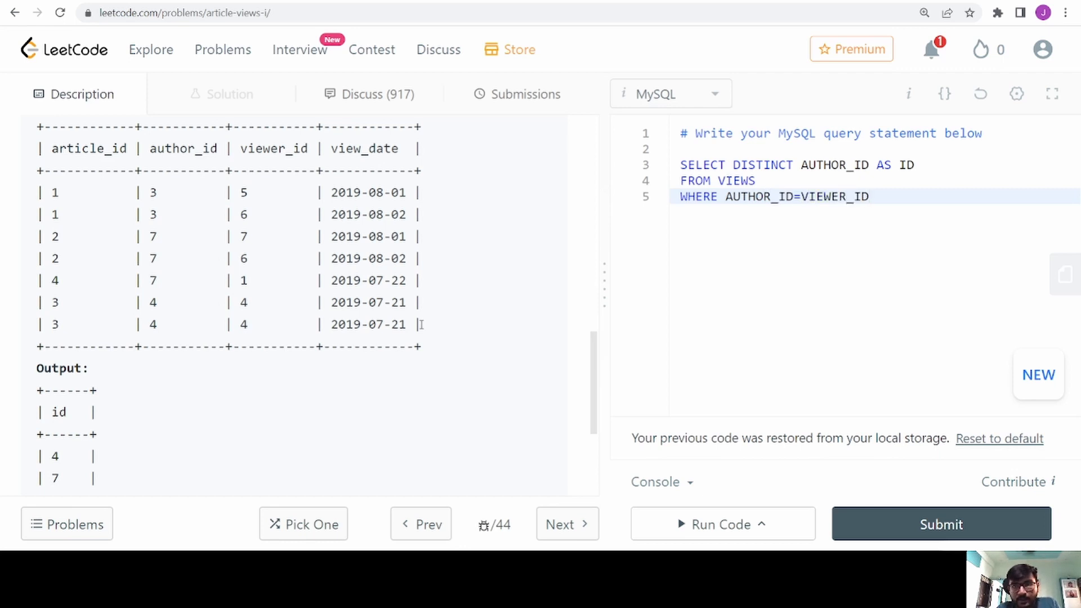
{"action": "type", "text": "ORDER BY A"}
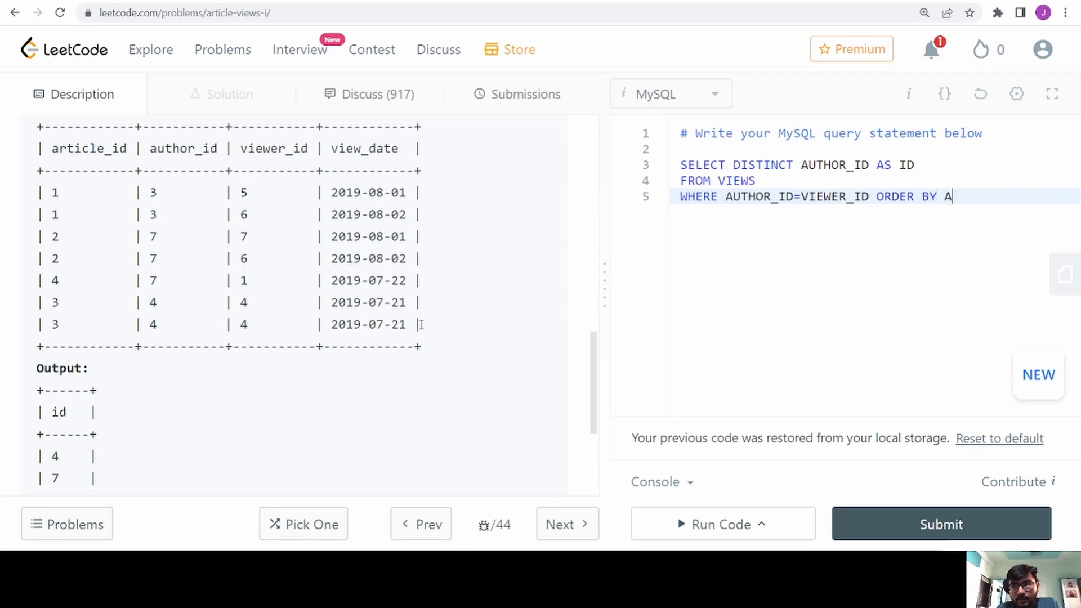
{"action": "type", "text": "UTHOR_ID;"}
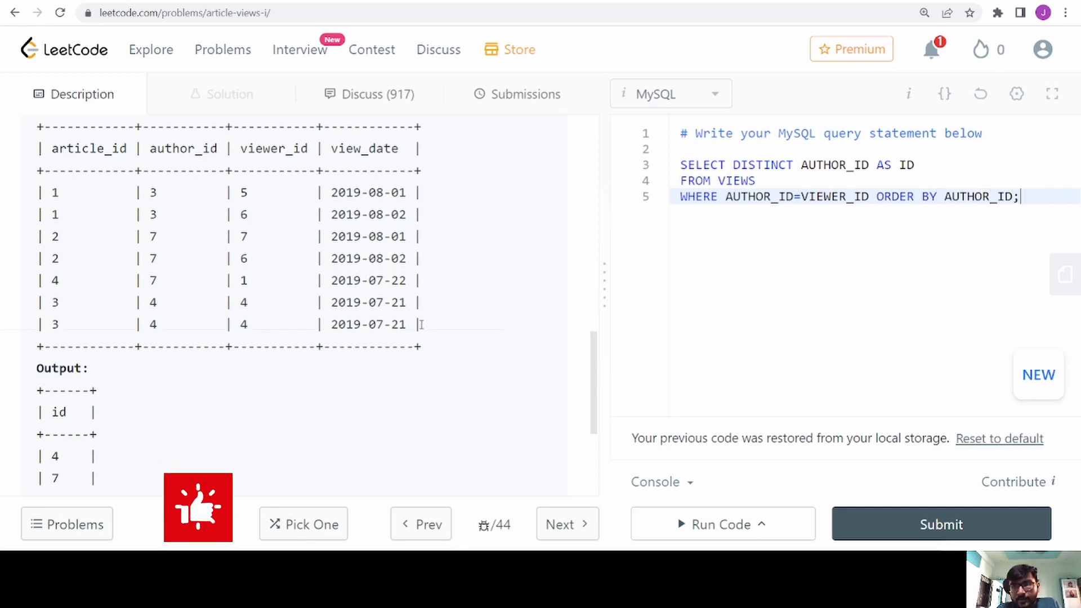
{"action": "scroll", "scroll_direction": "up", "scroll_amount": 3}
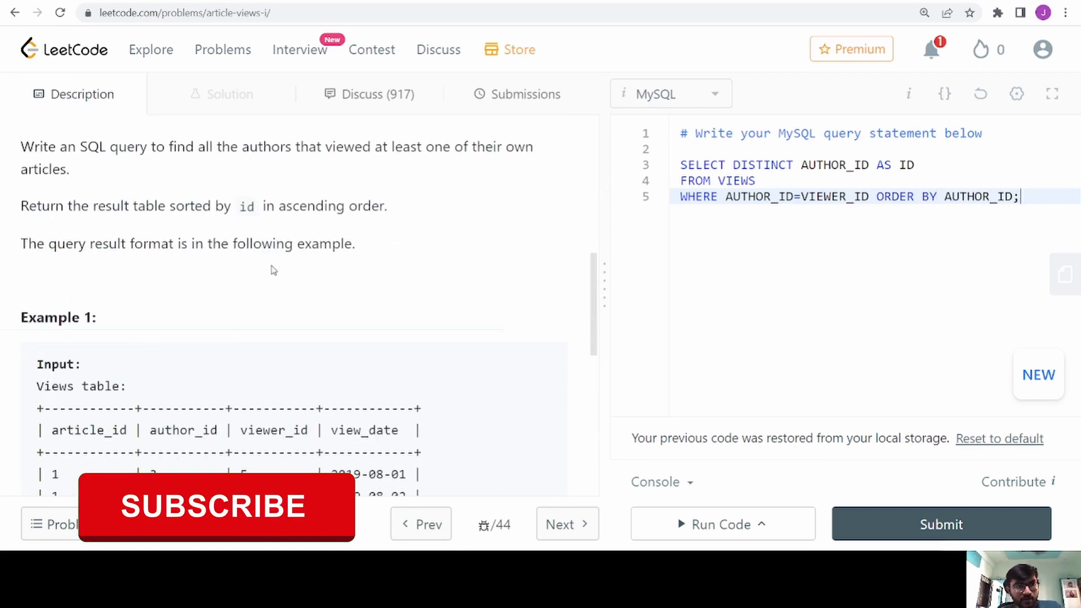
- Run the query on the example, then submit it and confirm it is Accepted
{"action": "left_click", "coordinate": [721, 524]}
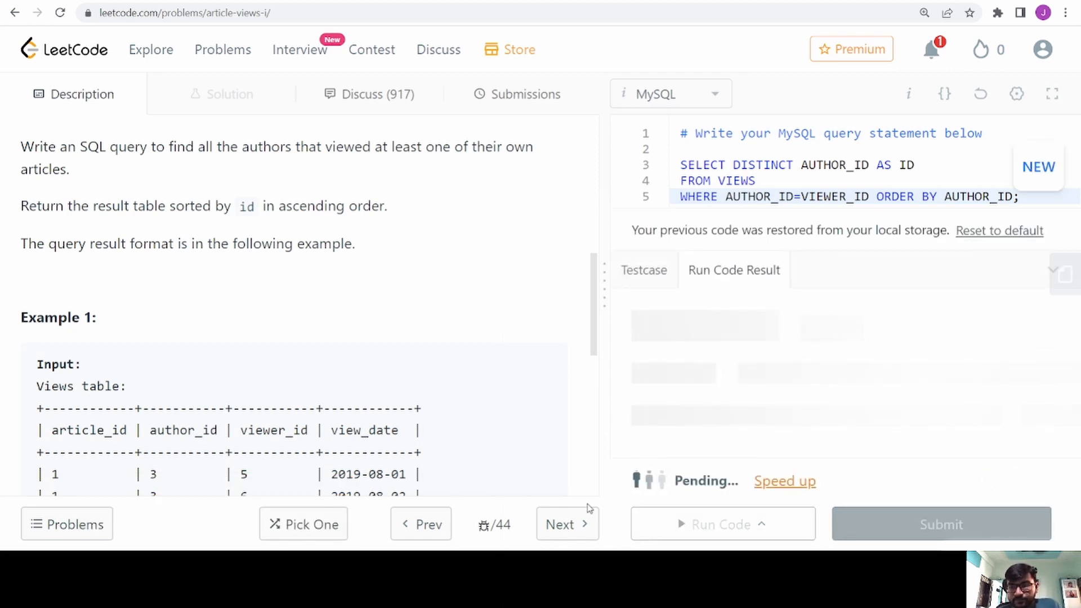
{"action": "left_click", "coordinate": [722, 525]}
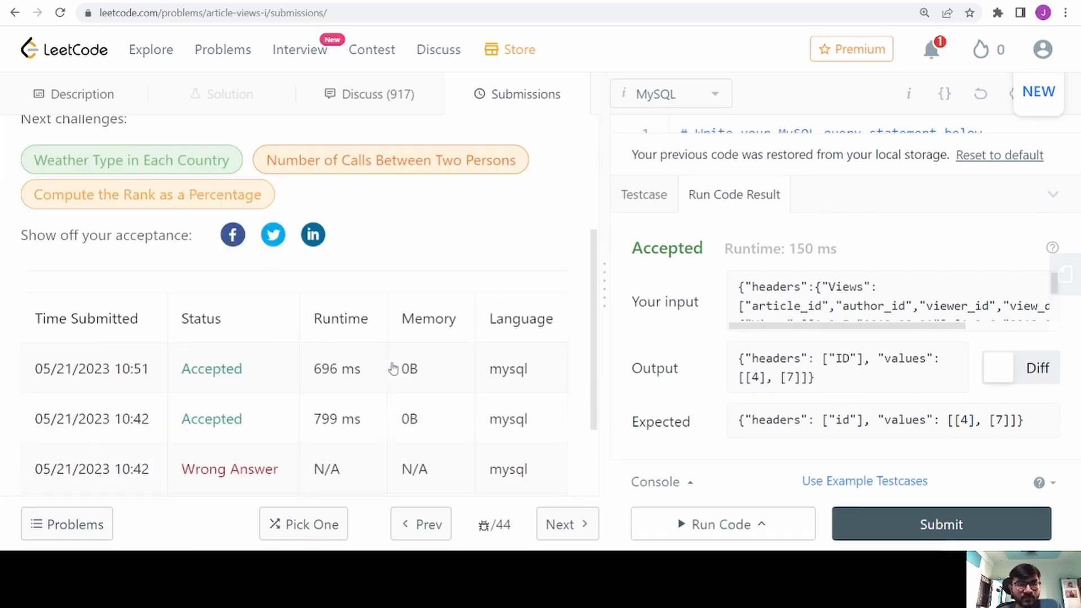
{"action": "scroll", "scroll_direction": "up", "scroll_amount": 3}
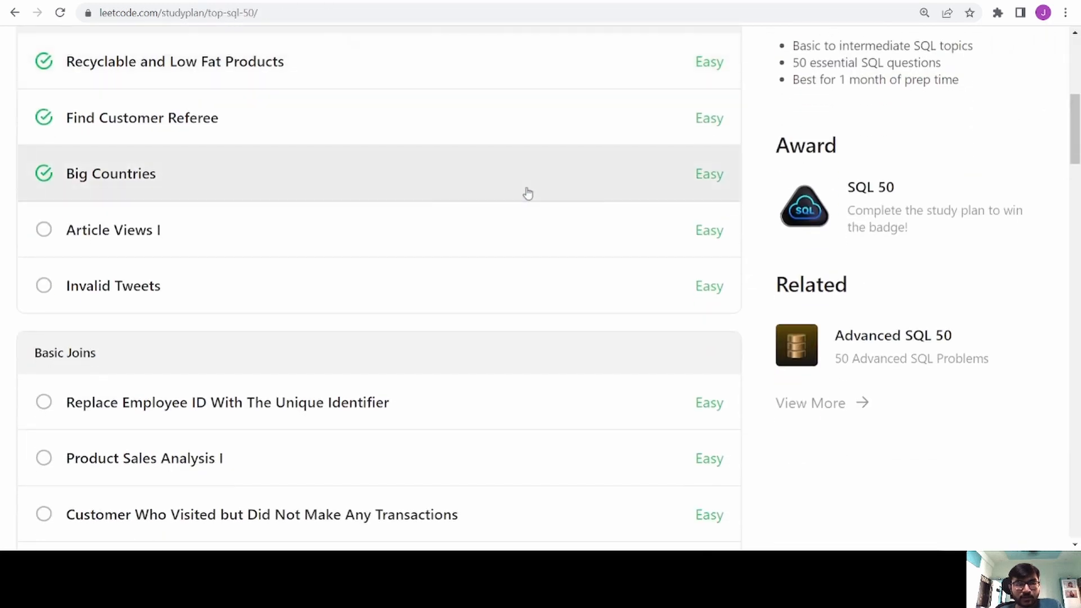
{"action": "mouse_move", "coordinate": [216, 342]}
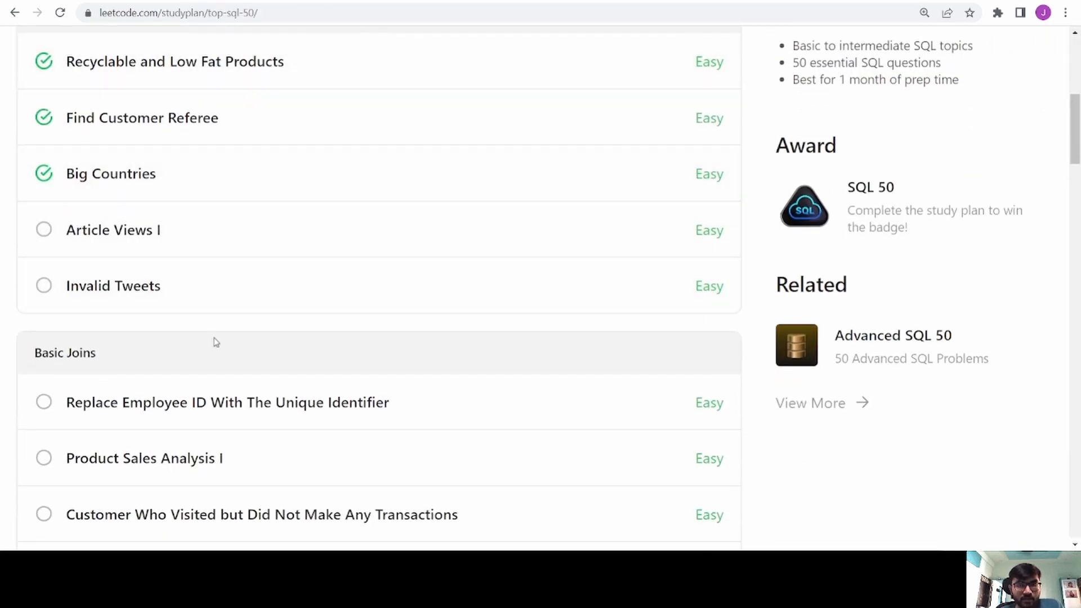
- Scroll the SQL 50 study plan list and back to the top, showing 3/50 solved
{"action": "scroll", "scroll_direction": "down", "scroll_amount": 3}
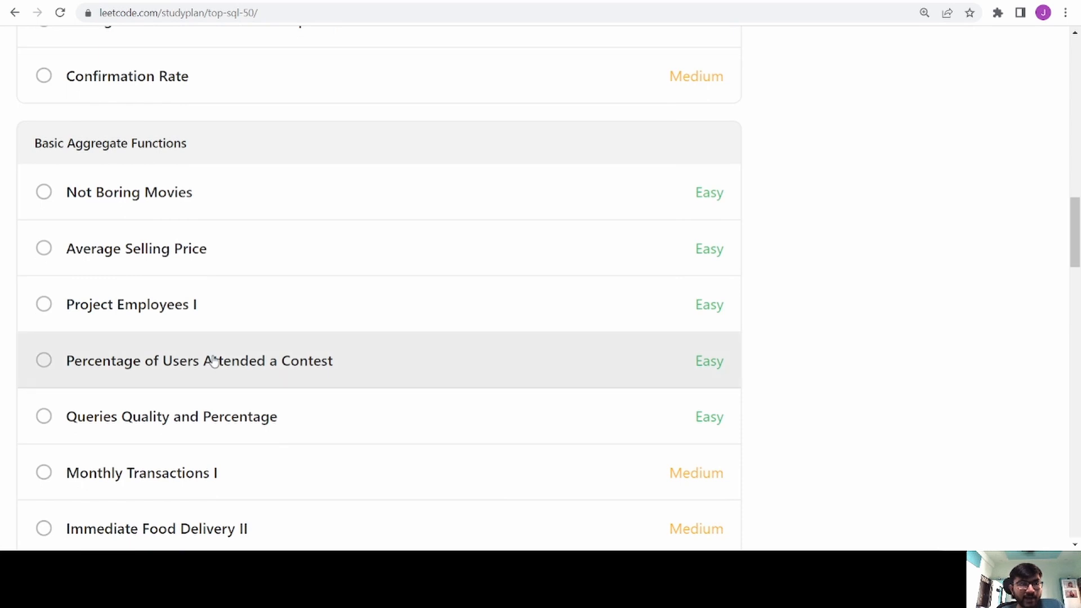
{"action": "scroll", "scroll_direction": "up", "scroll_amount": 3}
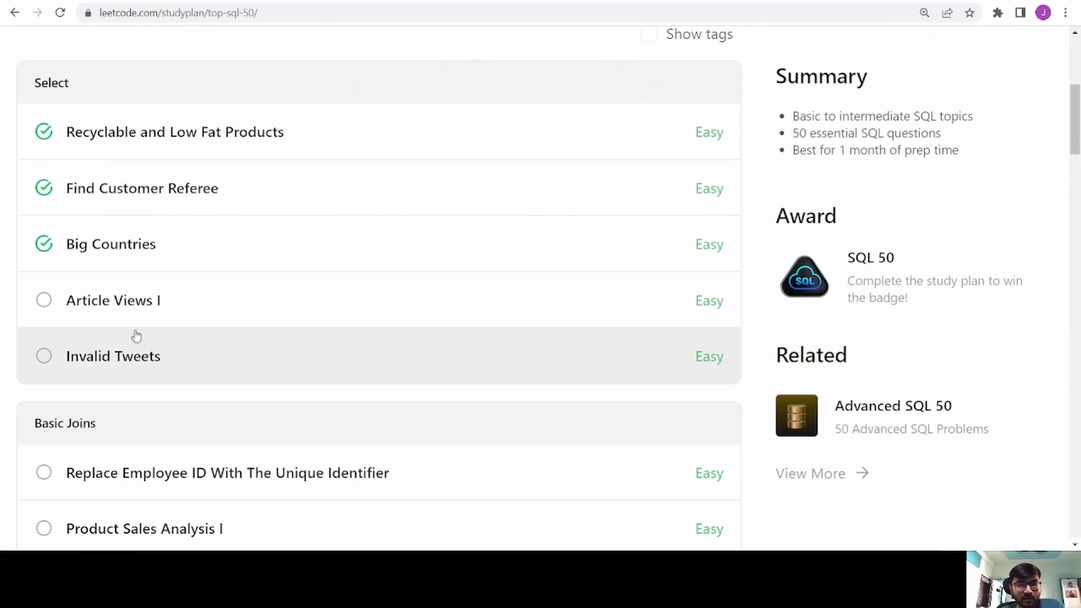
{"action": "scroll", "scroll_direction": "up", "scroll_amount": 3}
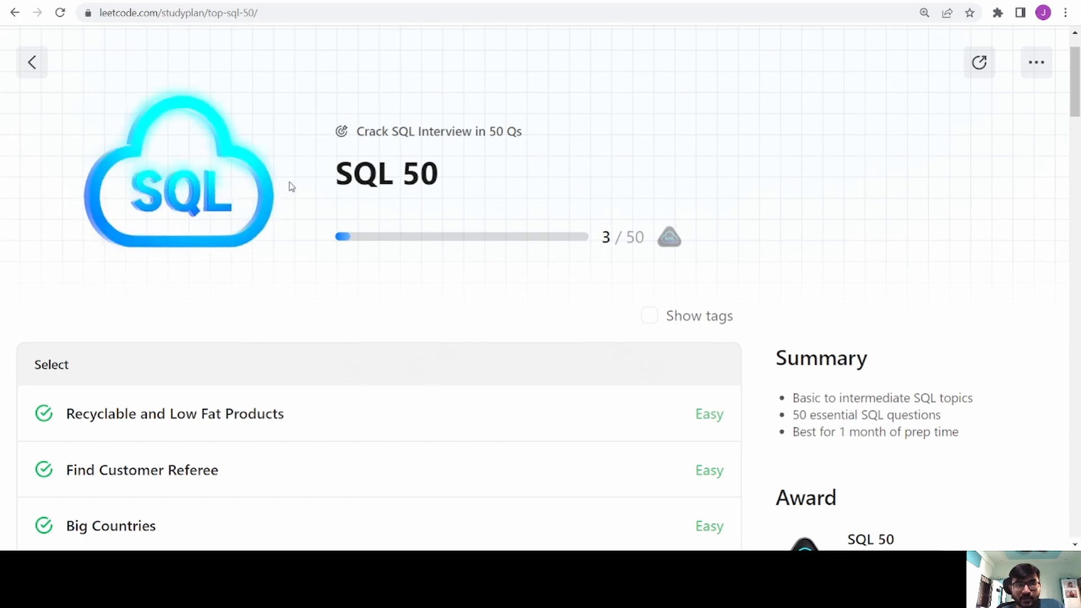
{"action": "mouse_move", "coordinate": [752, 538]}
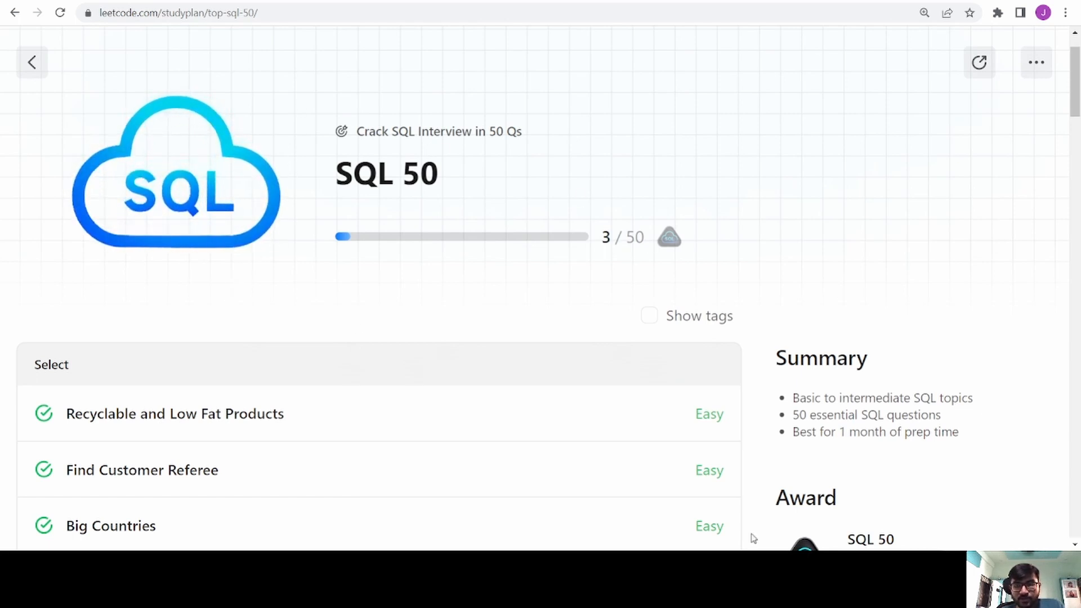